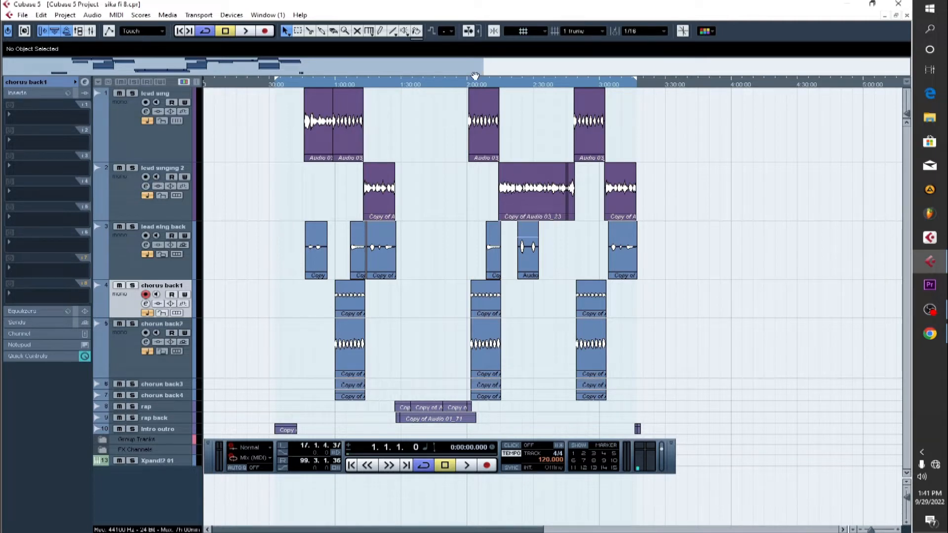
pyautogui.moveTo(455, 131)
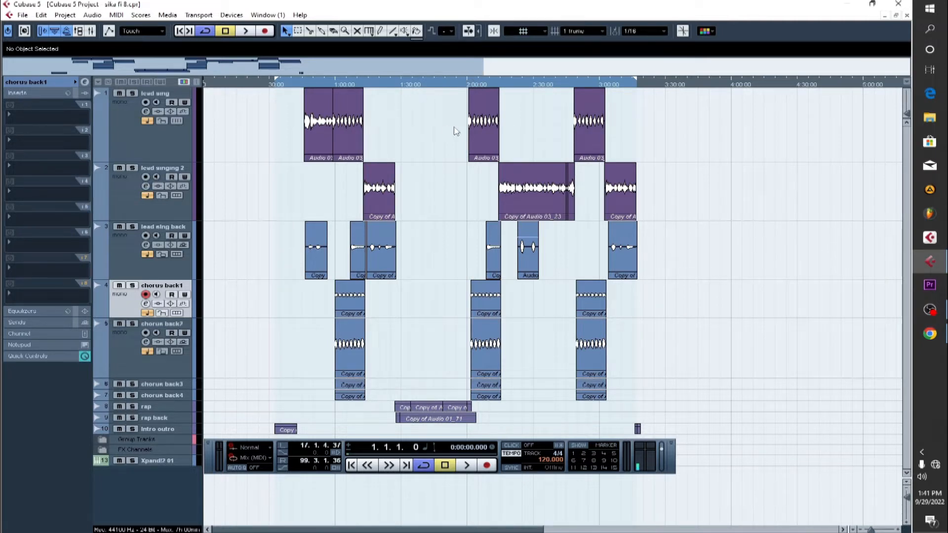
pyautogui.moveTo(483, 130)
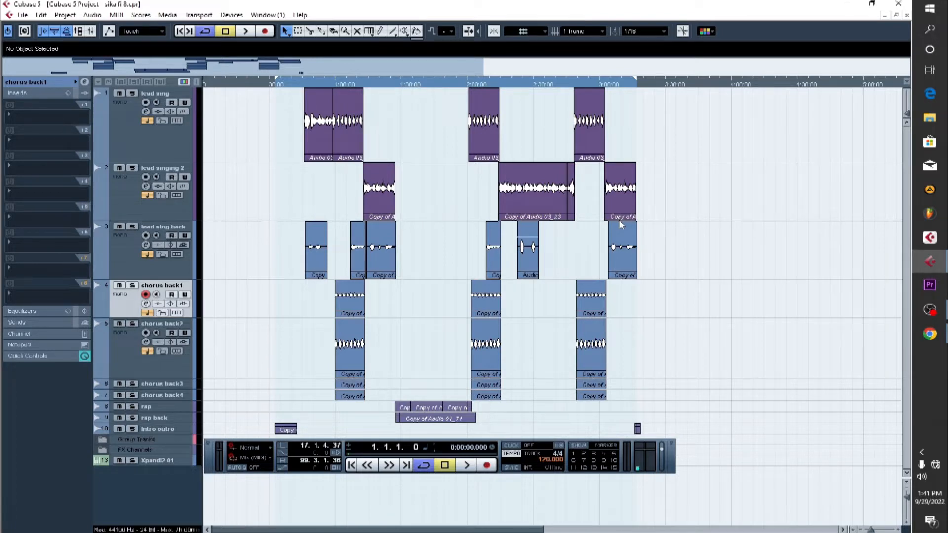
pyautogui.moveTo(310, 179)
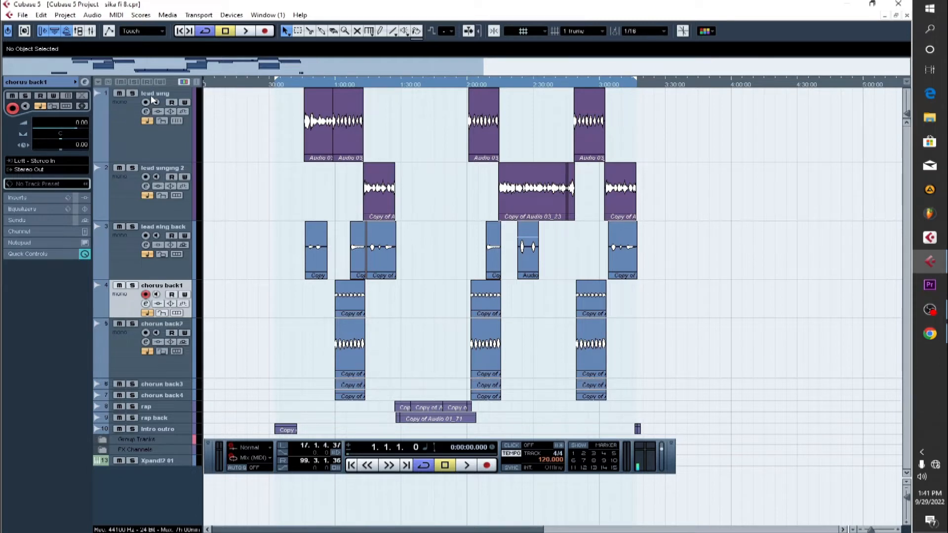
# - Select lead sing, lead sing back, chorus back3, chorus back4, rap back and intro outro, then show File's export options
pyautogui.click(154, 93)
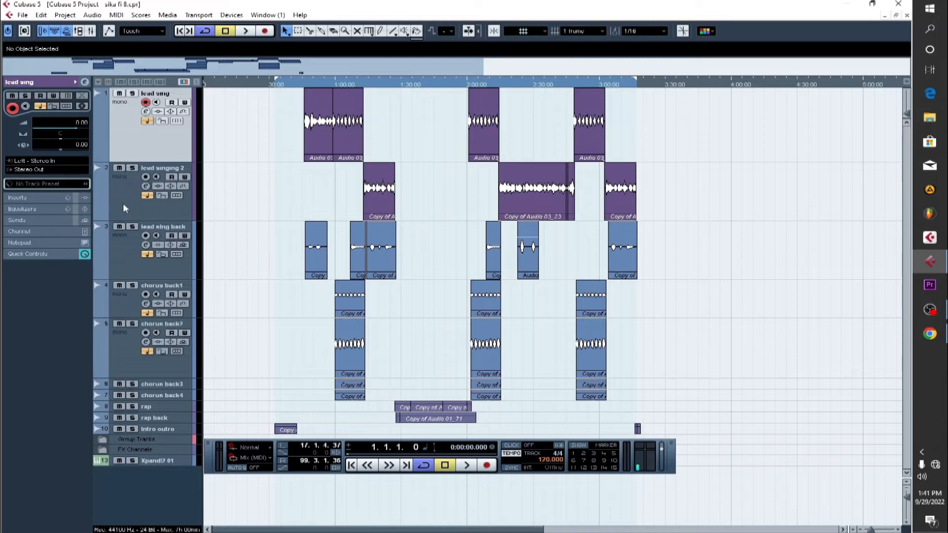
pyautogui.moveTo(124, 198)
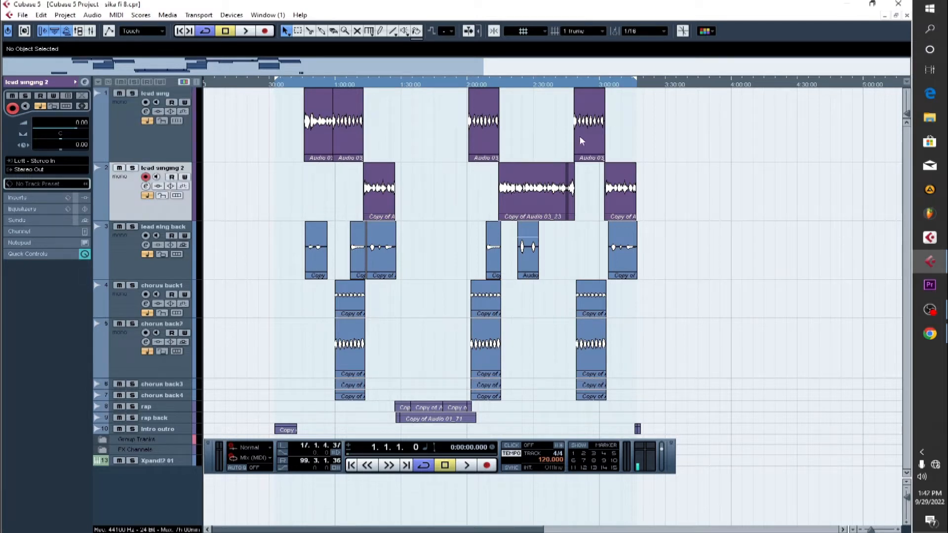
pyautogui.moveTo(127, 243)
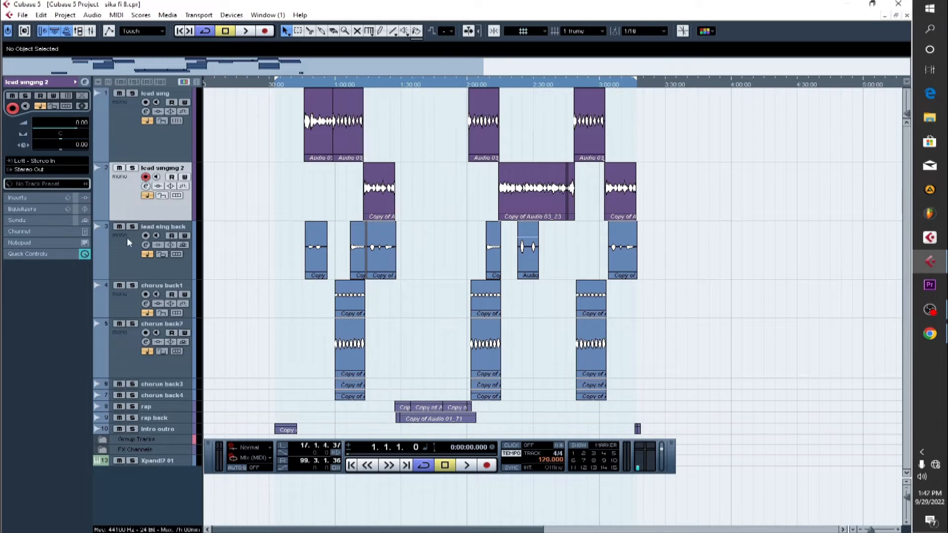
pyautogui.click(163, 226)
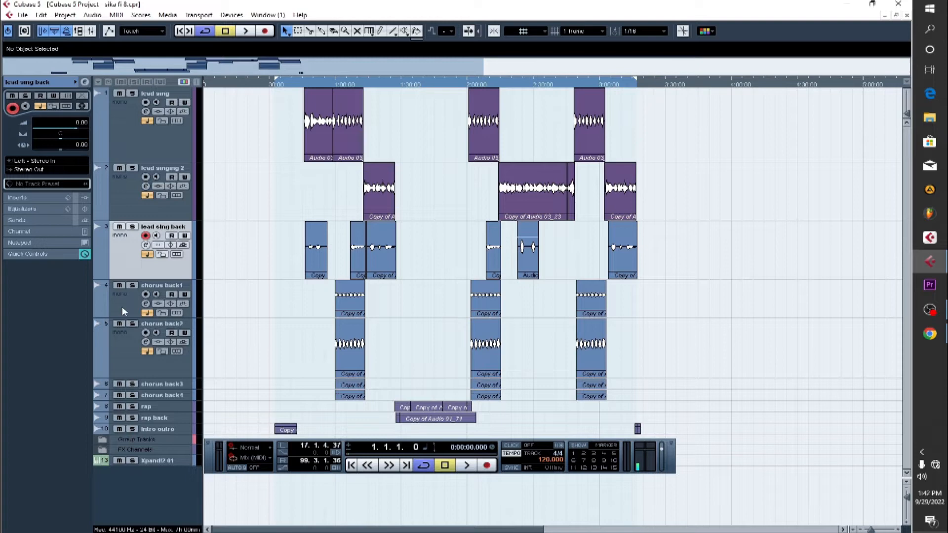
pyautogui.click(145, 294)
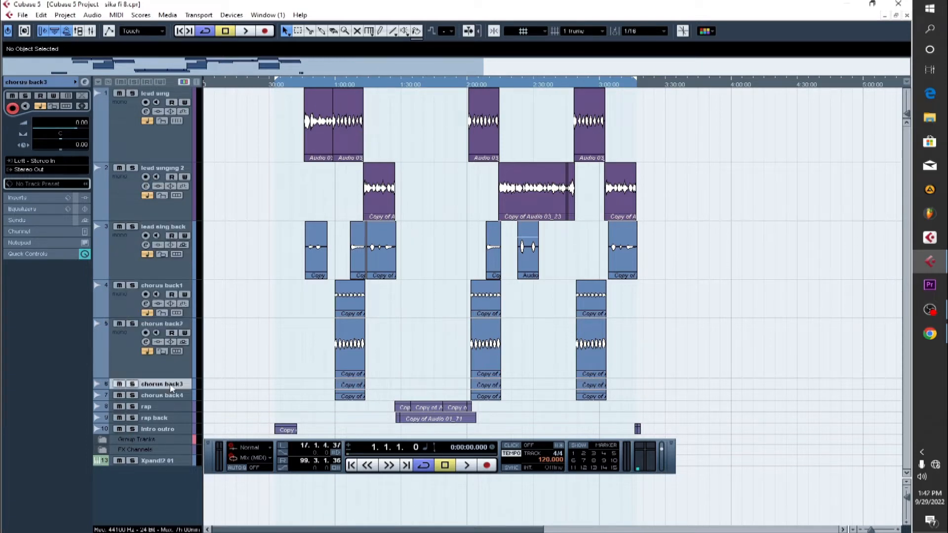
pyautogui.click(162, 395)
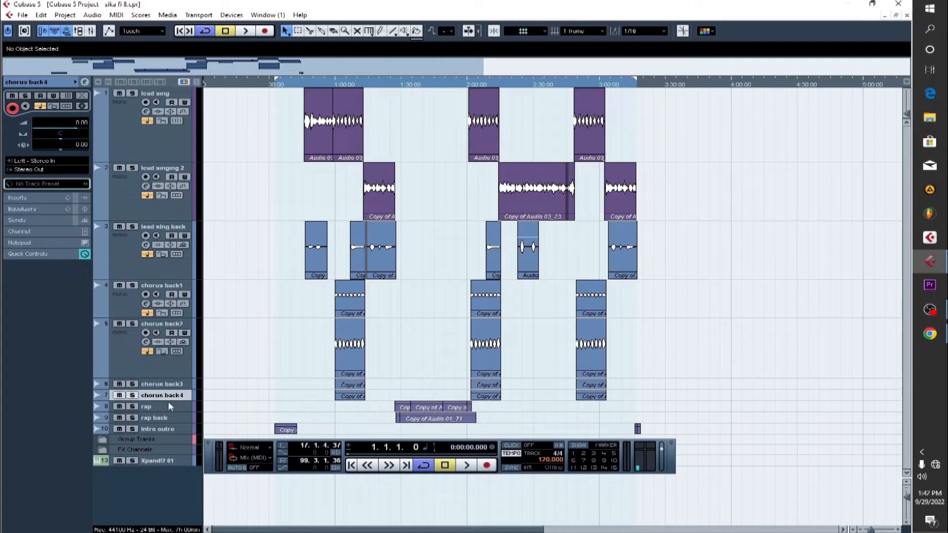
pyautogui.click(154, 418)
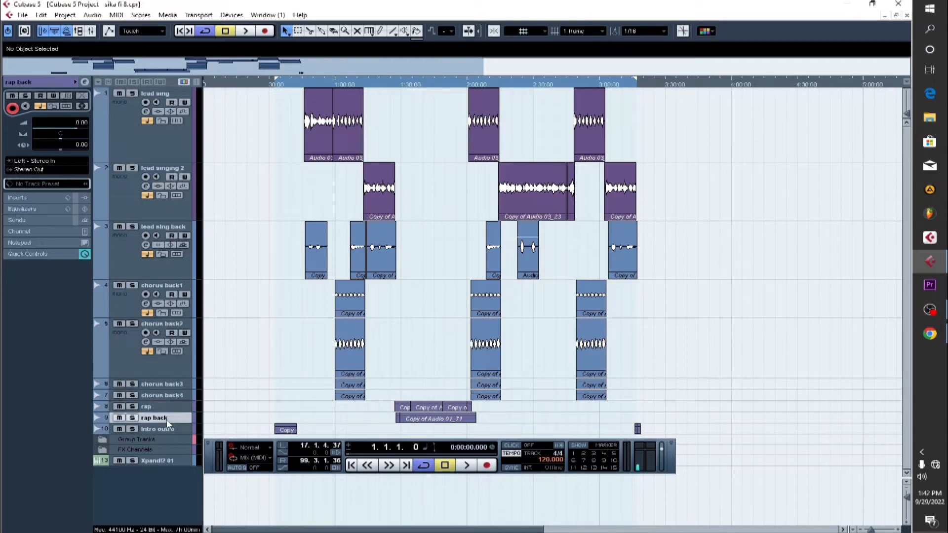
pyautogui.click(157, 429)
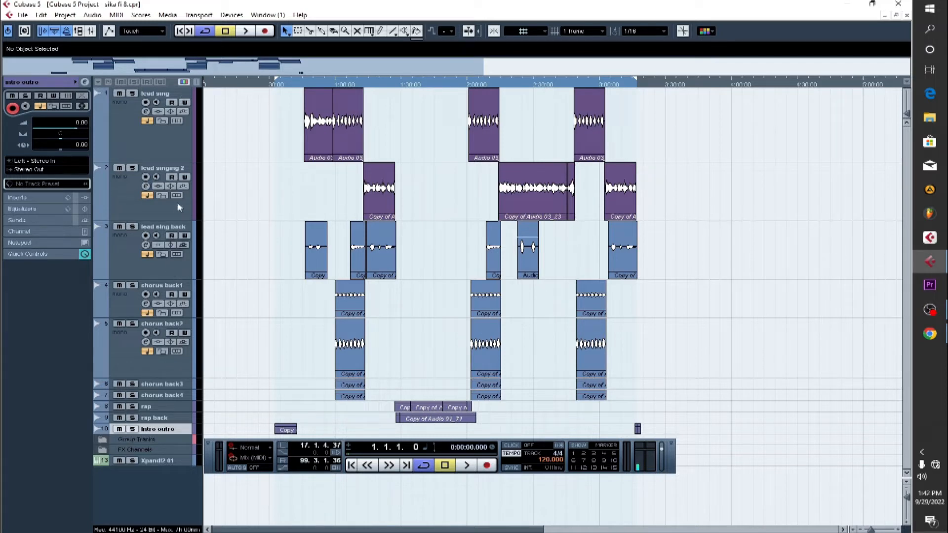
pyautogui.moveTo(183, 186)
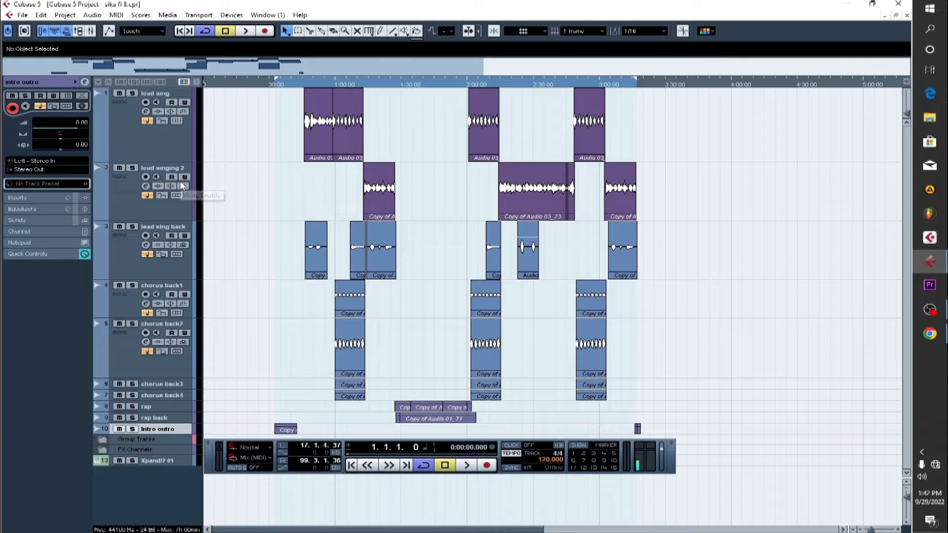
pyautogui.moveTo(219, 92)
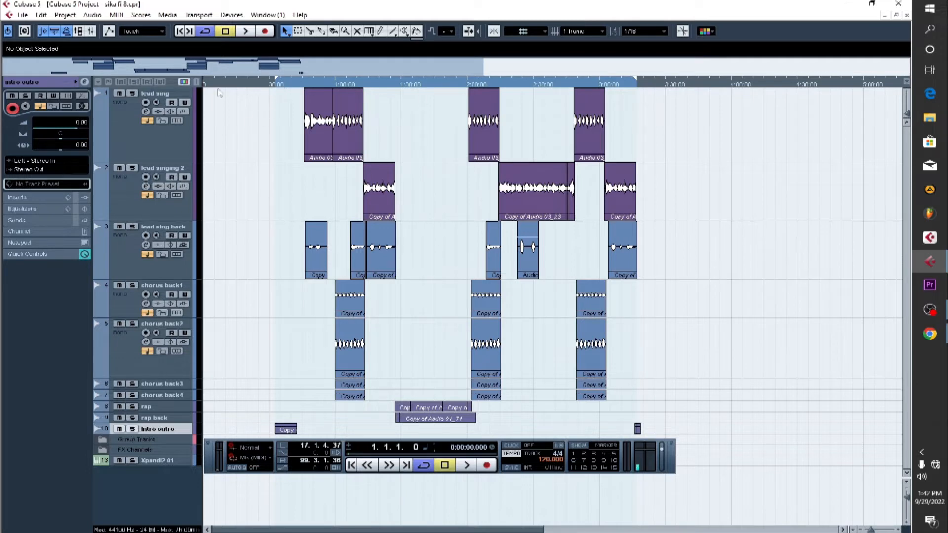
pyautogui.moveTo(286, 100)
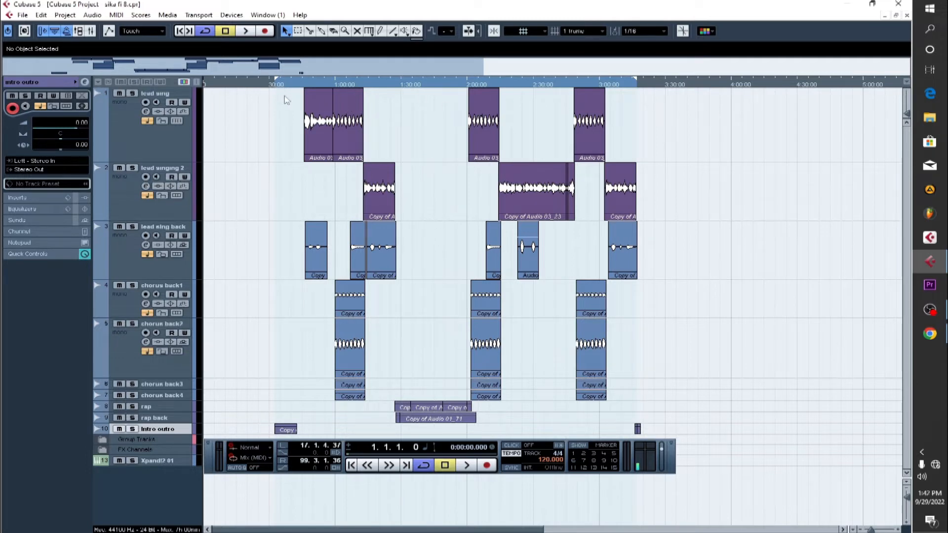
pyautogui.moveTo(348, 127)
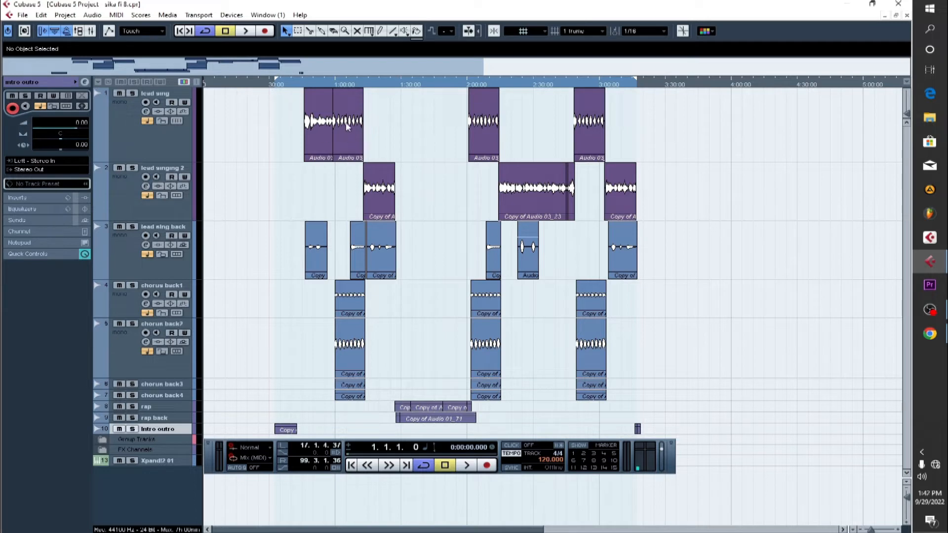
pyautogui.moveTo(656, 88)
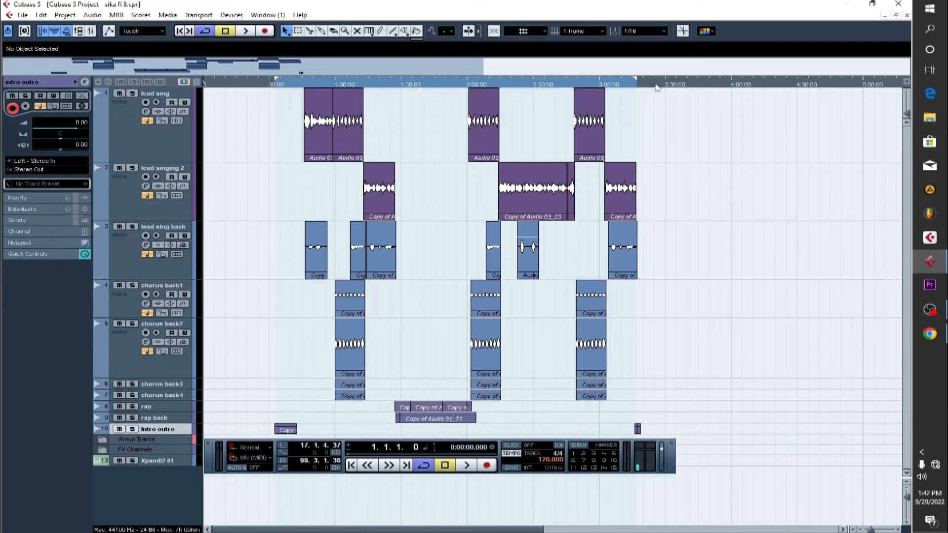
pyautogui.moveTo(367, 97)
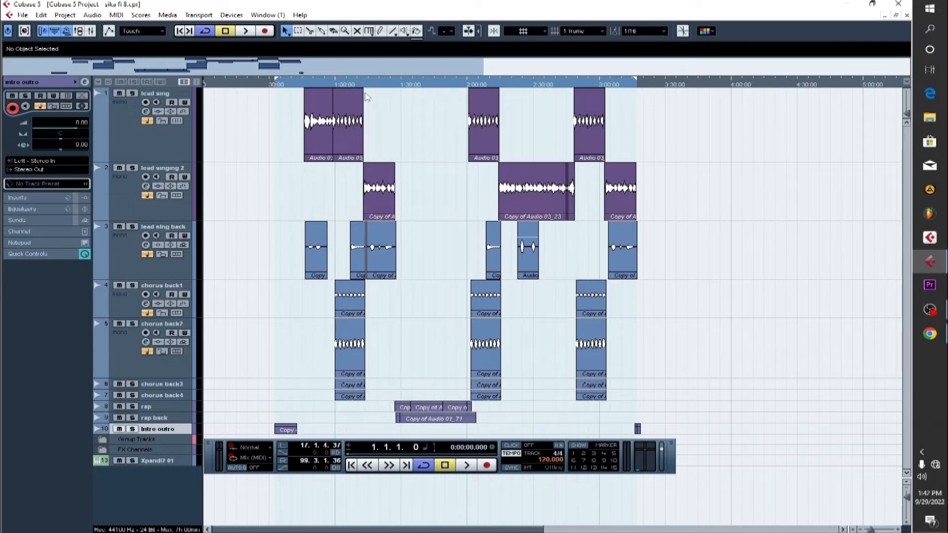
pyautogui.click(22, 14)
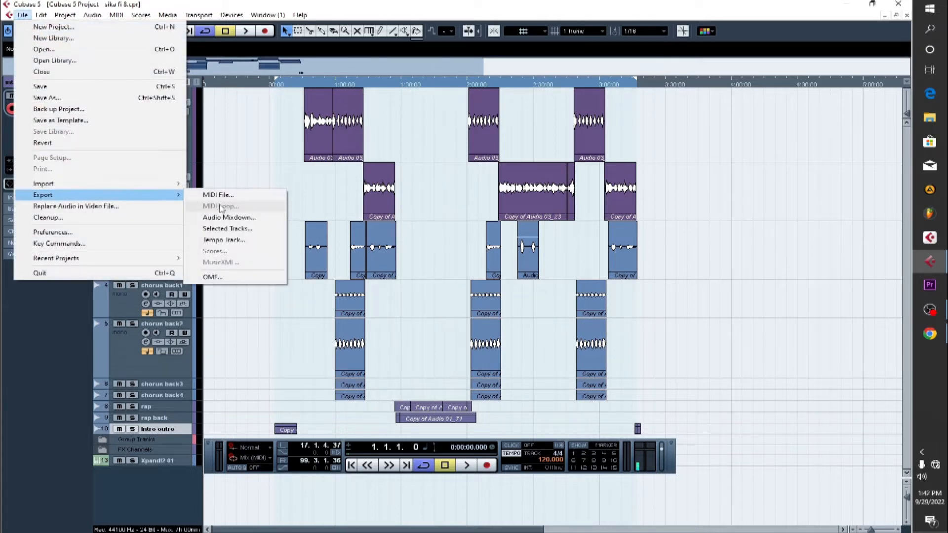
# - Open Export Audio Mixdown with Wave File format, and show the prefix and path options
pyautogui.click(229, 218)
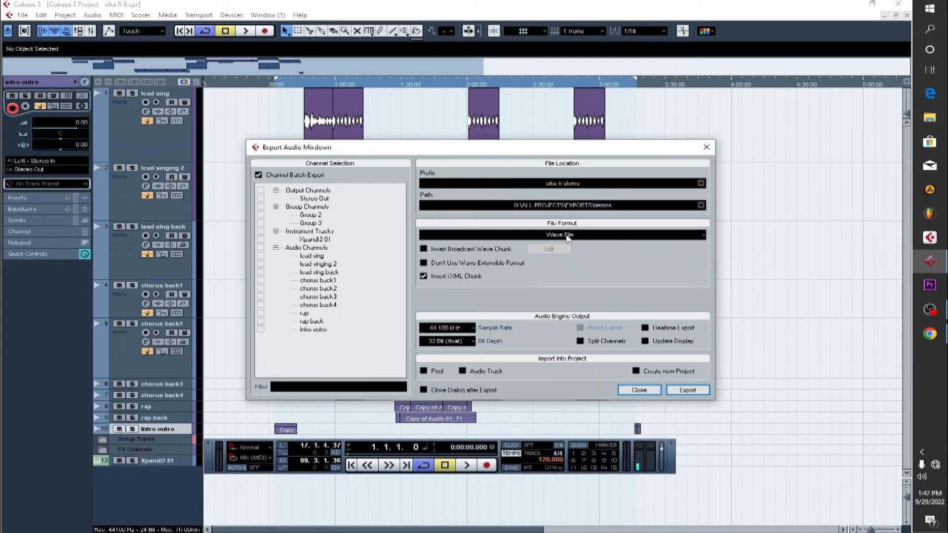
pyautogui.click(559, 235)
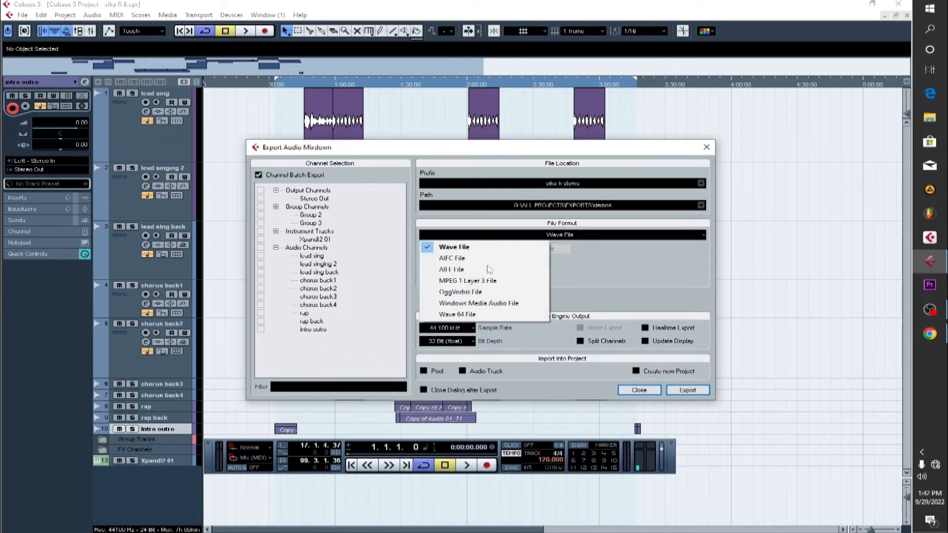
pyautogui.moveTo(453, 247)
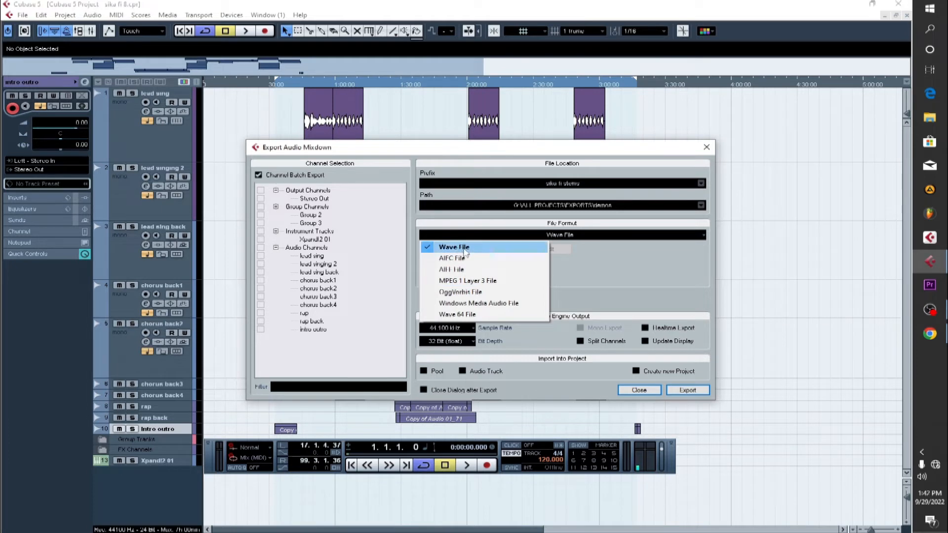
pyautogui.click(453, 247)
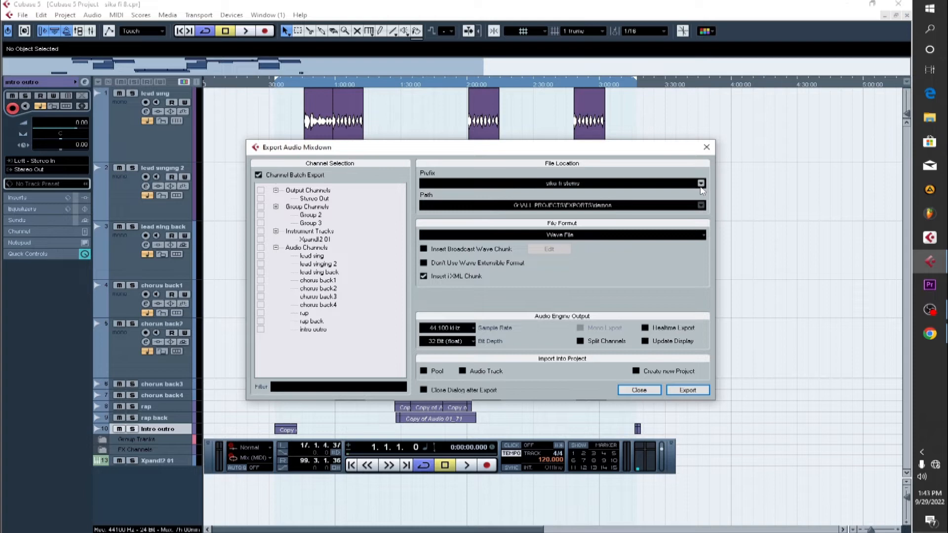
pyautogui.click(700, 183)
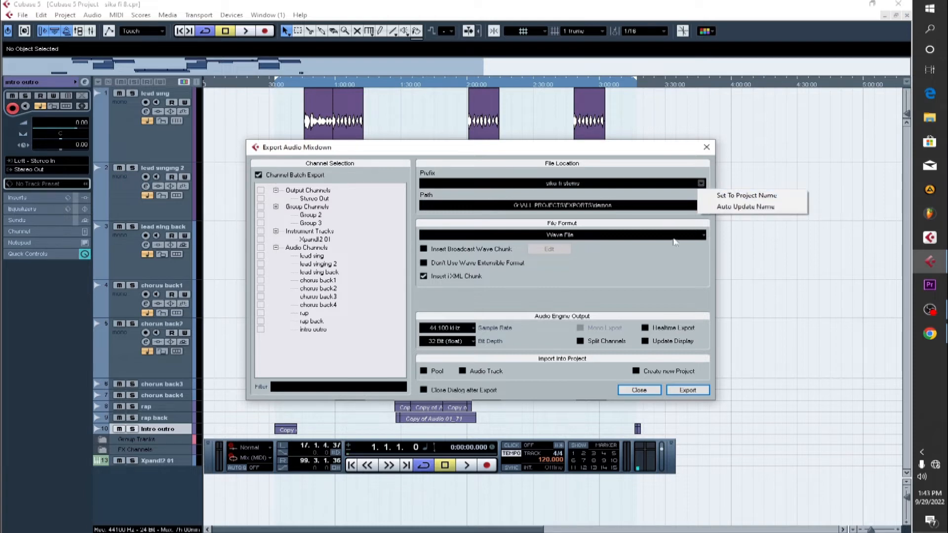
pyautogui.click(701, 205)
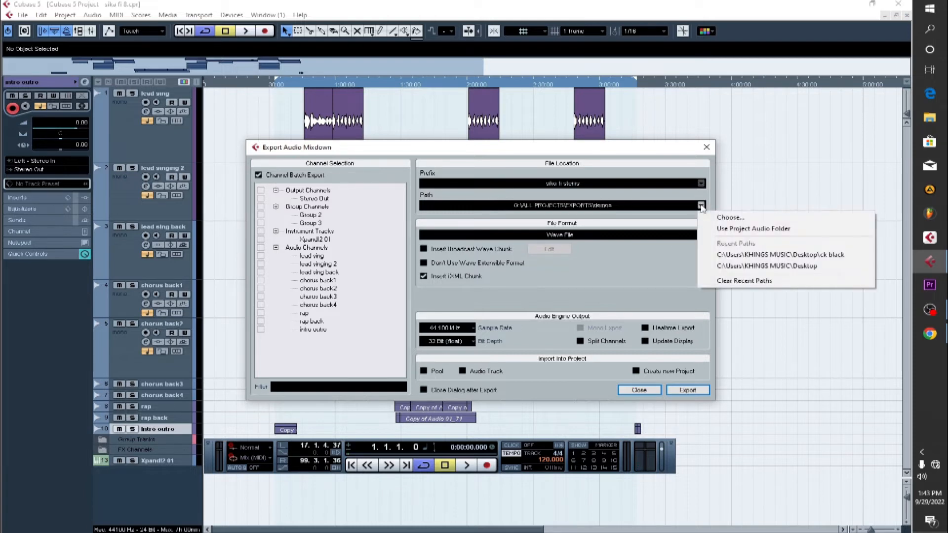
# - Set the export path to the Desktop with 'stems' as the file name
pyautogui.click(730, 217)
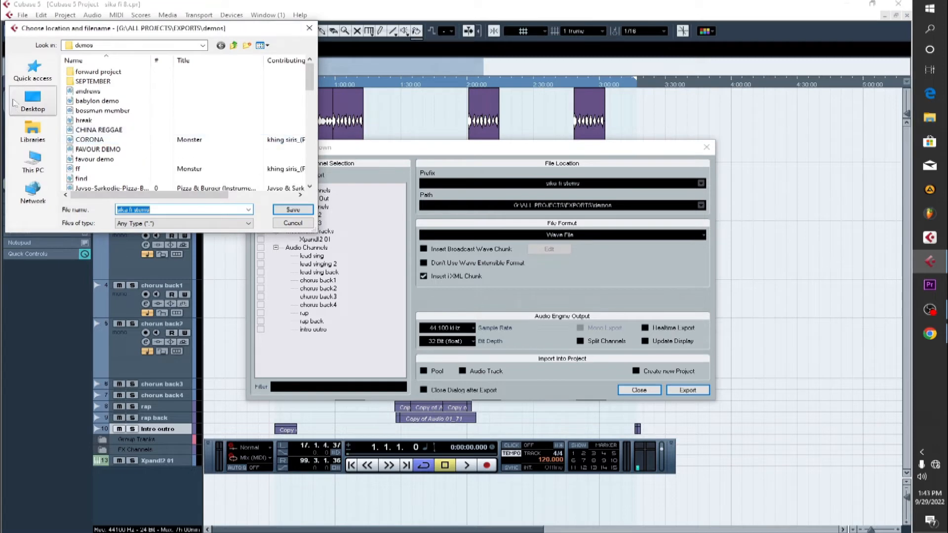
pyautogui.click(32, 100)
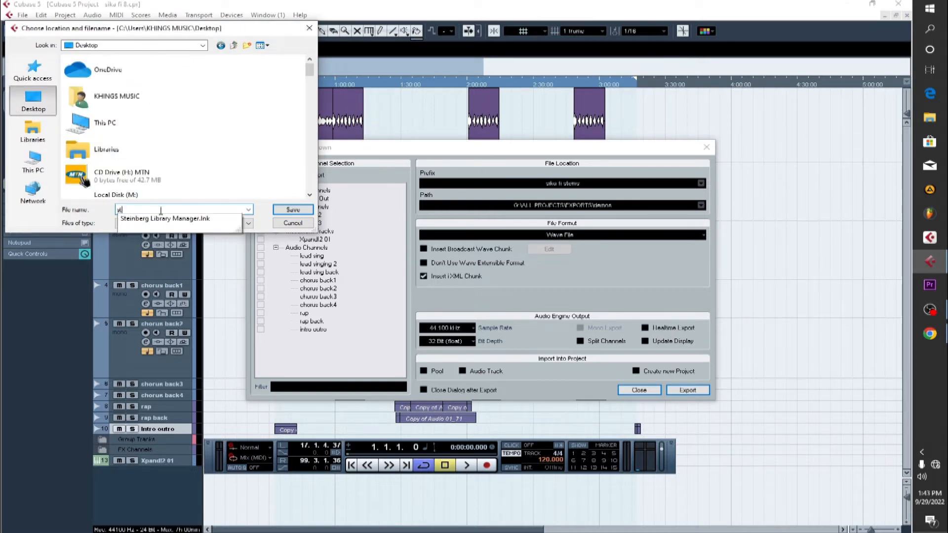
pyautogui.write('stemi')
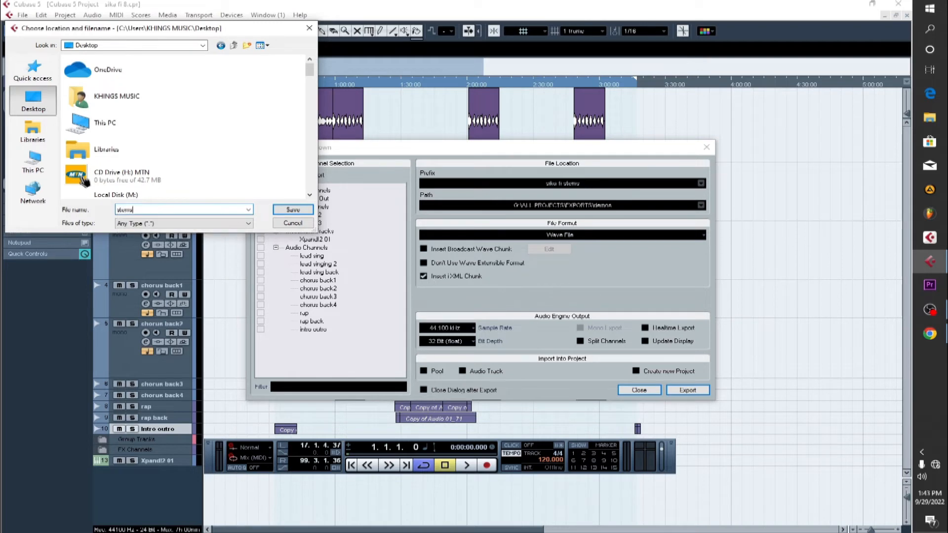
pyautogui.click(293, 210)
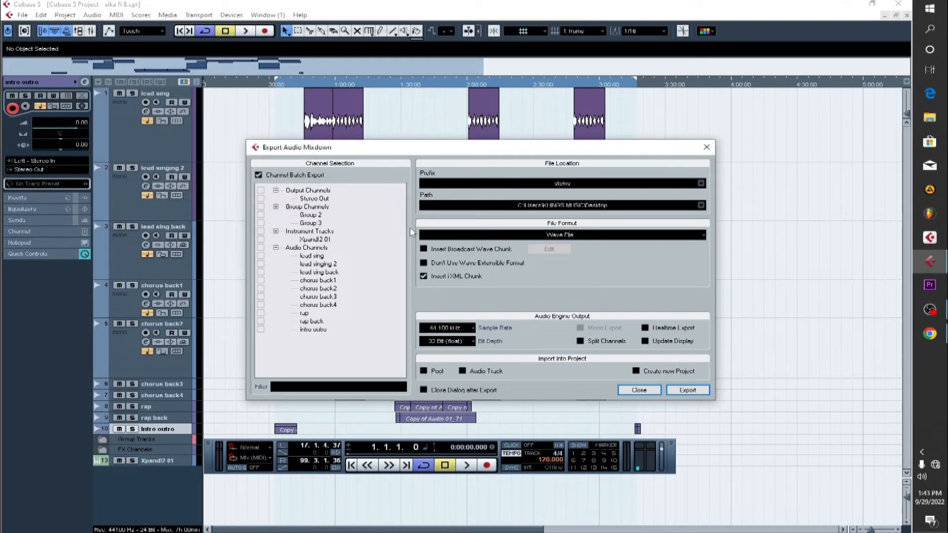
pyautogui.moveTo(627, 178)
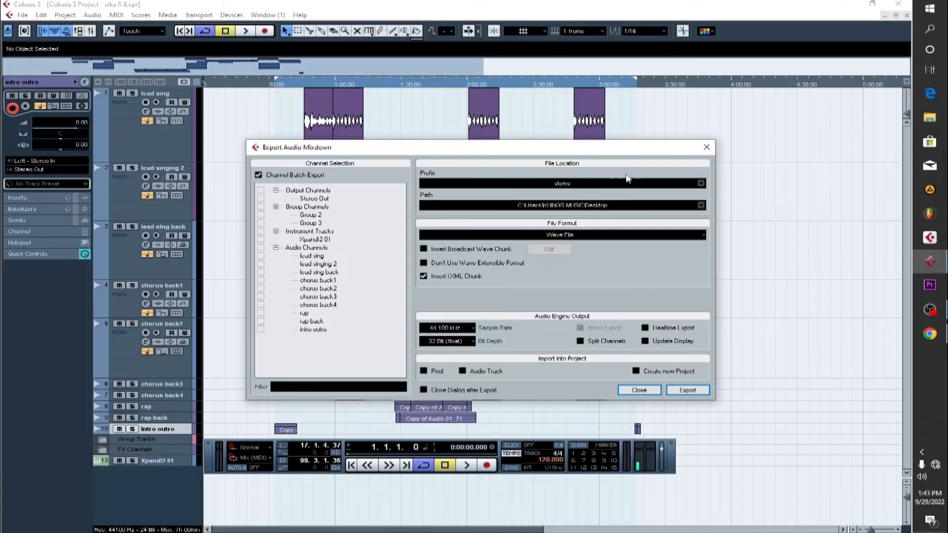
pyautogui.moveTo(602, 185)
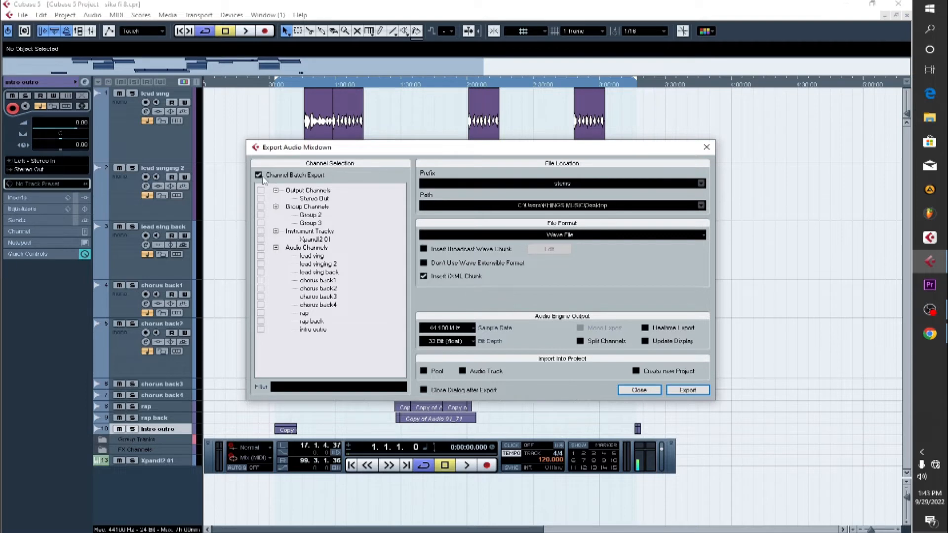
# - Toggle Channel Batch Export off and back on so all ten audio channels are ticked
pyautogui.click(259, 175)
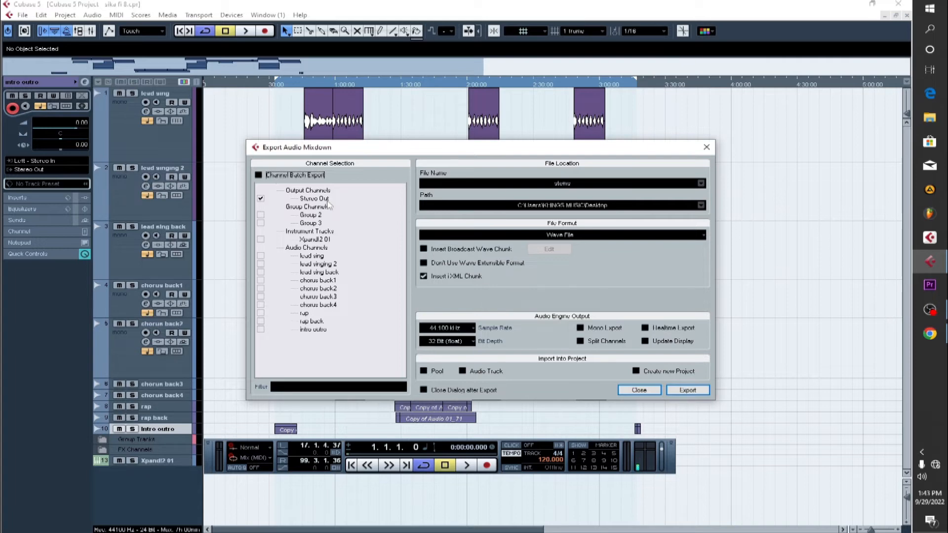
pyautogui.moveTo(338, 223)
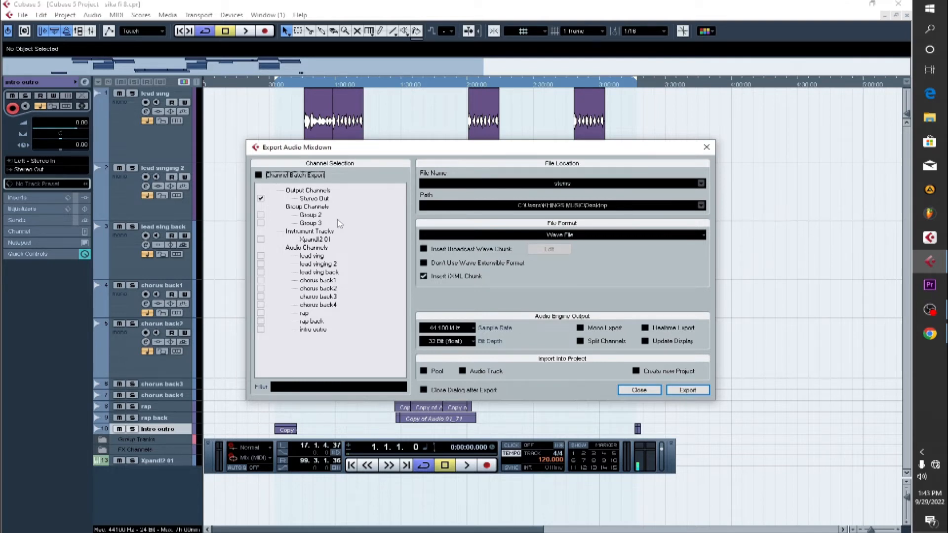
pyautogui.moveTo(331, 223)
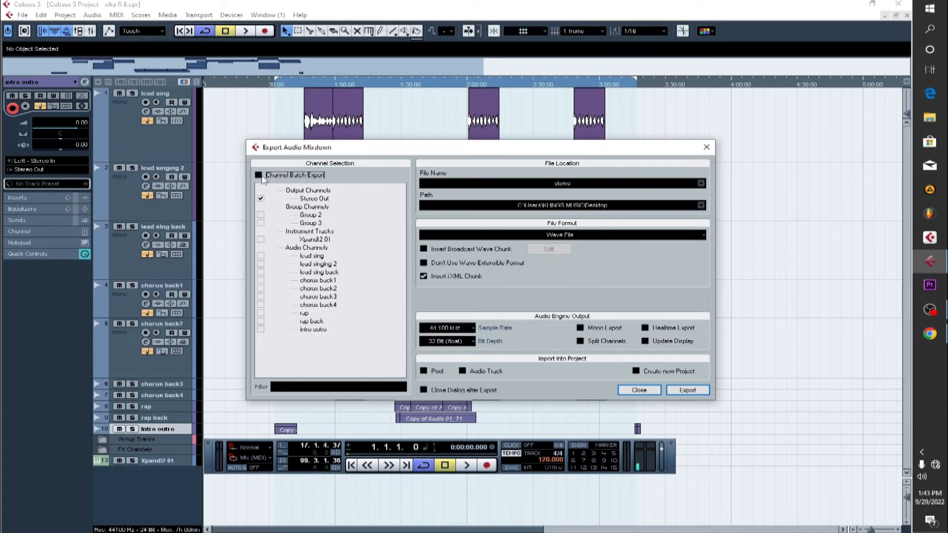
pyautogui.click(259, 174)
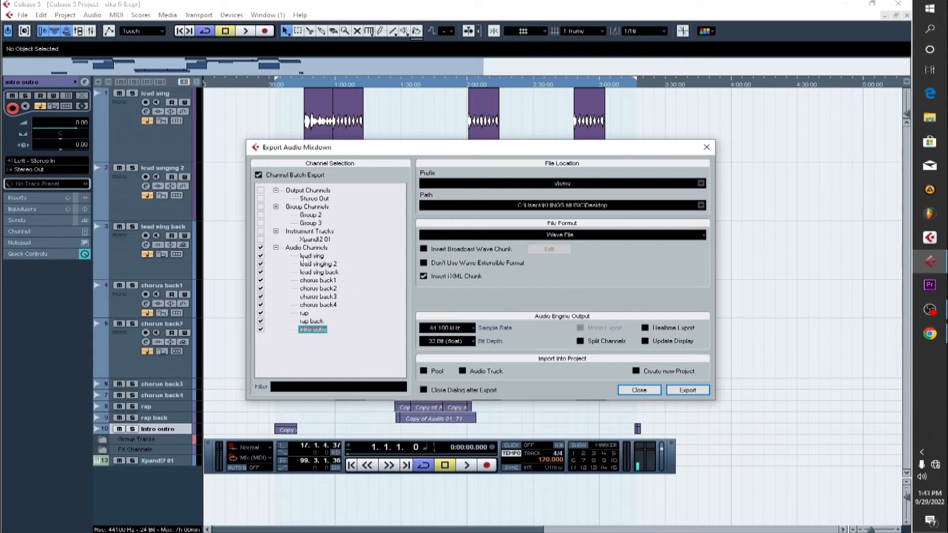
pyautogui.moveTo(298, 280)
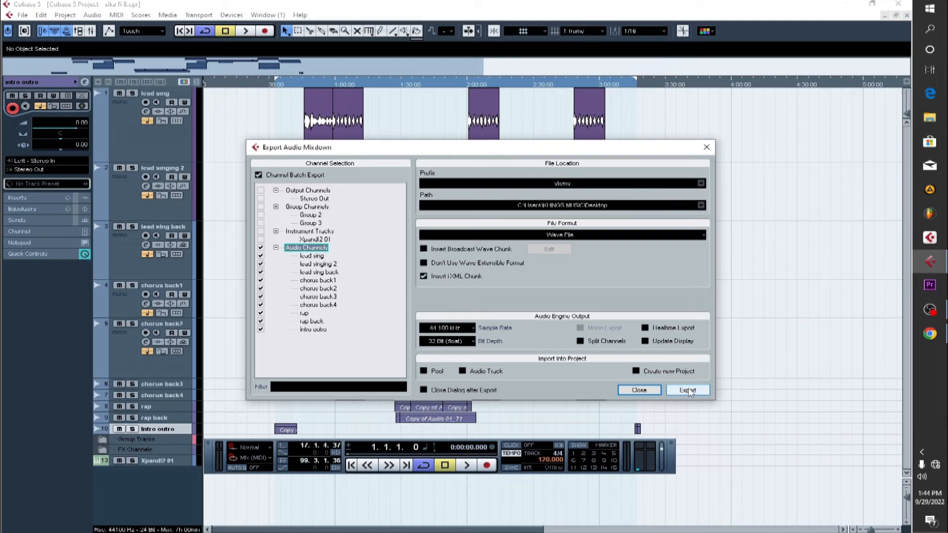
# - Export the ticked audio channels as separate WAV files
pyautogui.click(687, 390)
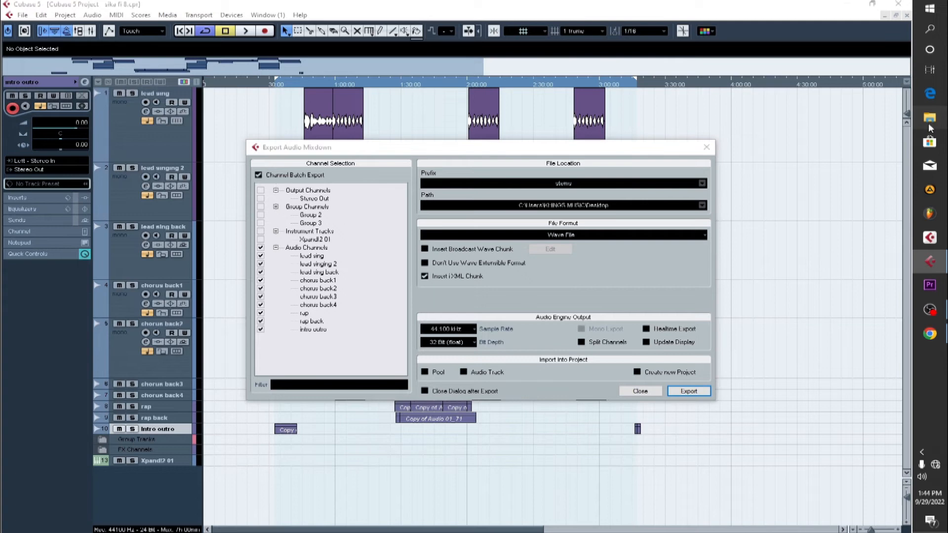
pyautogui.moveTo(893, 196)
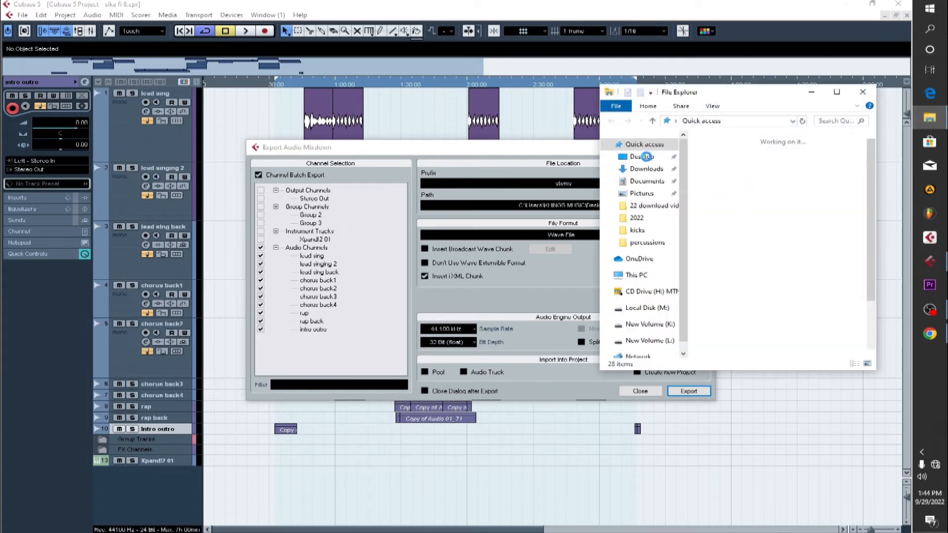
# - Make a Desktop folder named stems, move the ten WAV stems inside, and open it
pyautogui.click(641, 157)
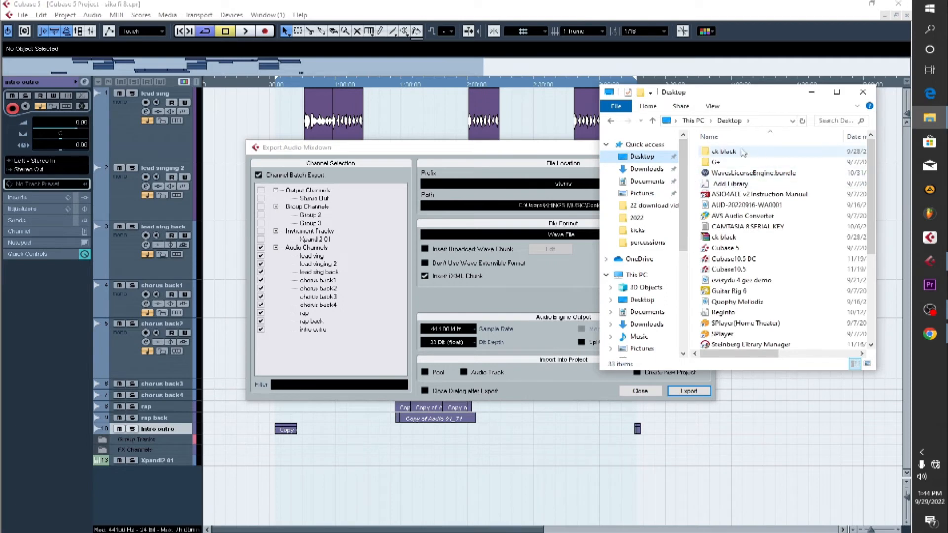
pyautogui.click(732, 236)
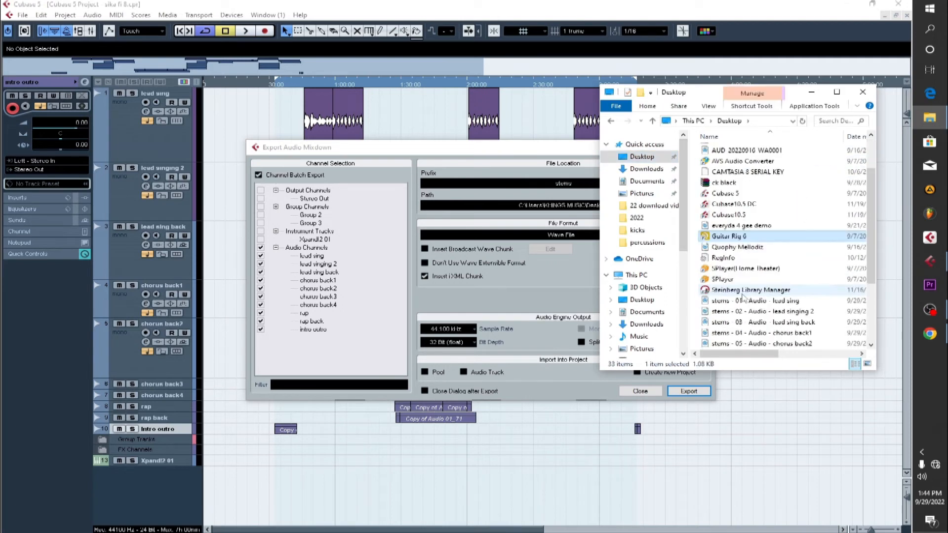
pyautogui.scroll(-3)
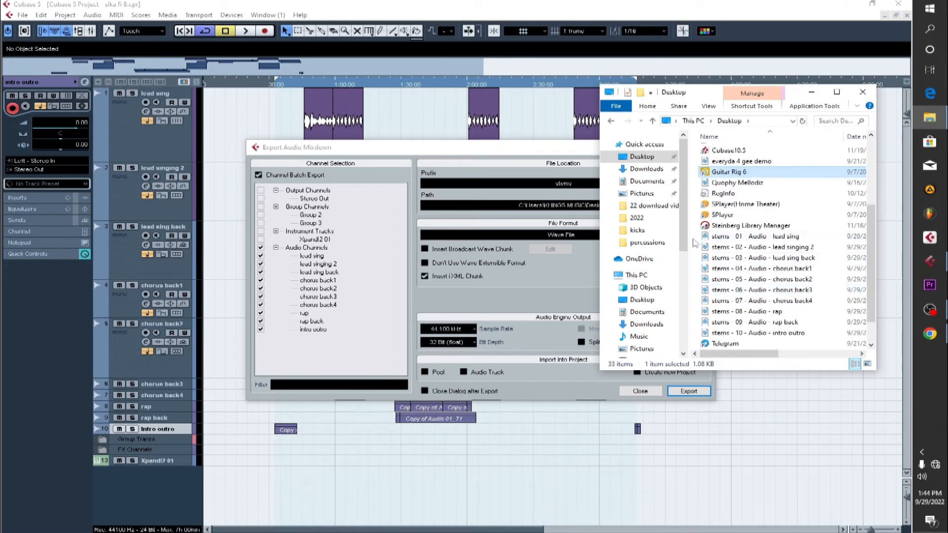
pyautogui.click(762, 258)
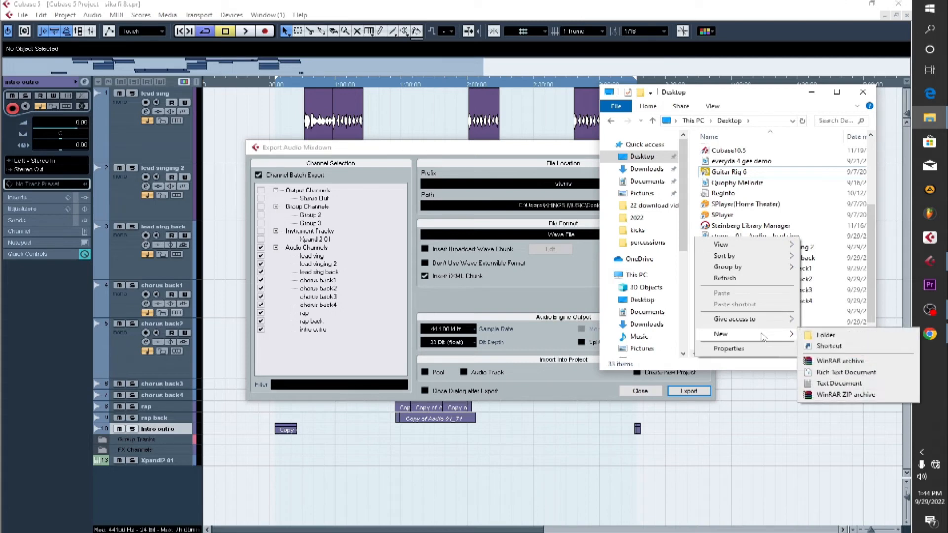
pyautogui.click(824, 334)
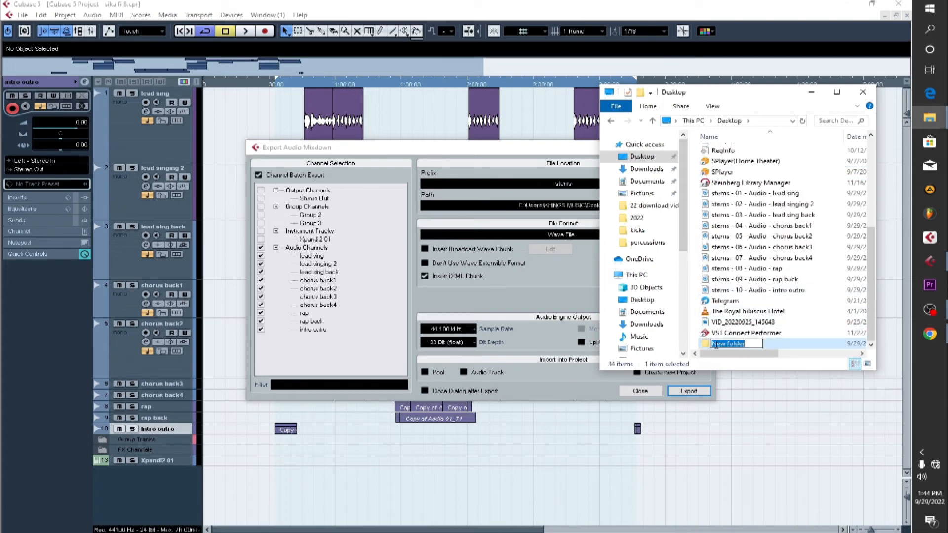
pyautogui.write('3')
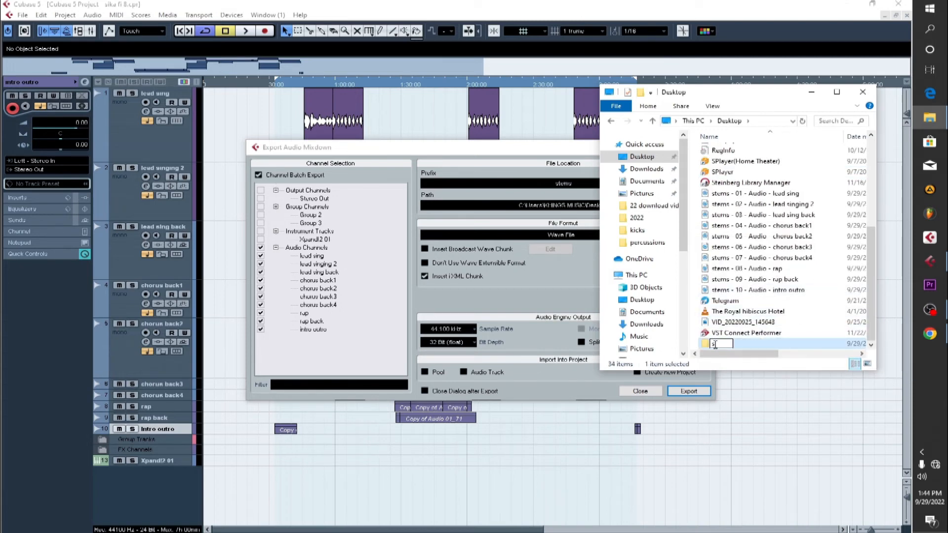
pyautogui.write('stems')
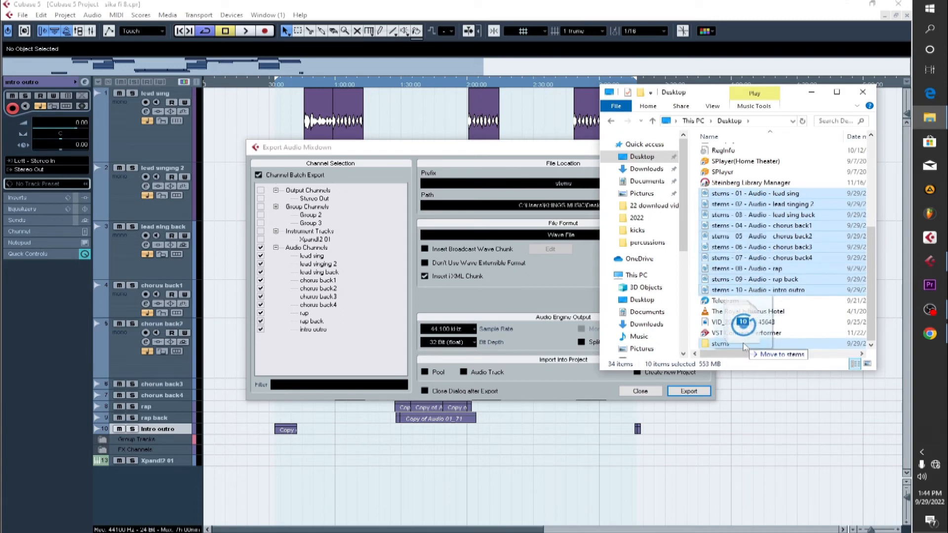
pyautogui.click(780, 354)
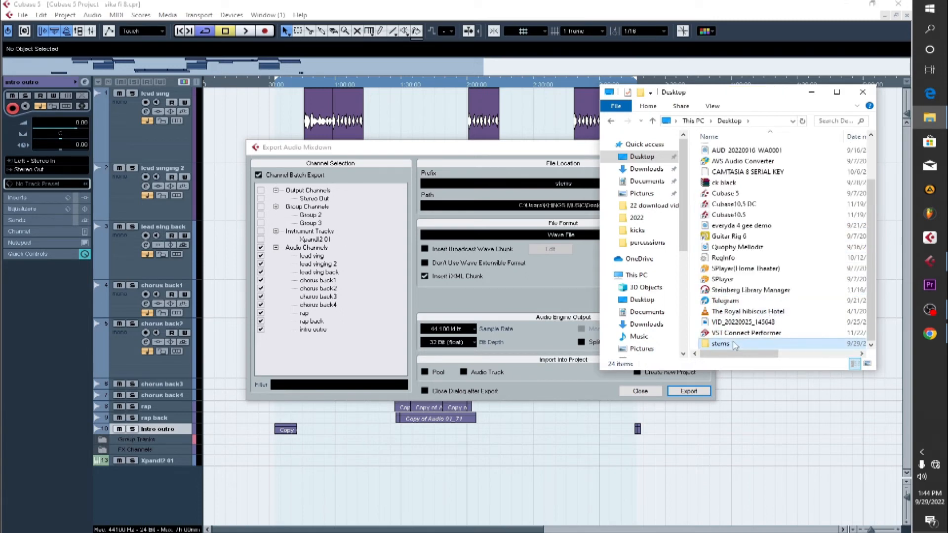
pyautogui.doubleClick(719, 344)
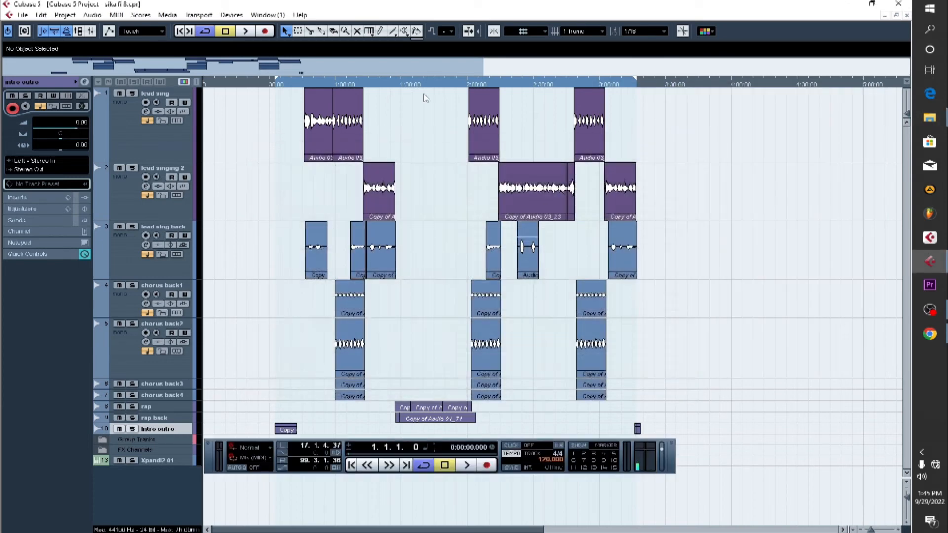
# - Create a new project from the Empty template
pyautogui.click(22, 15)
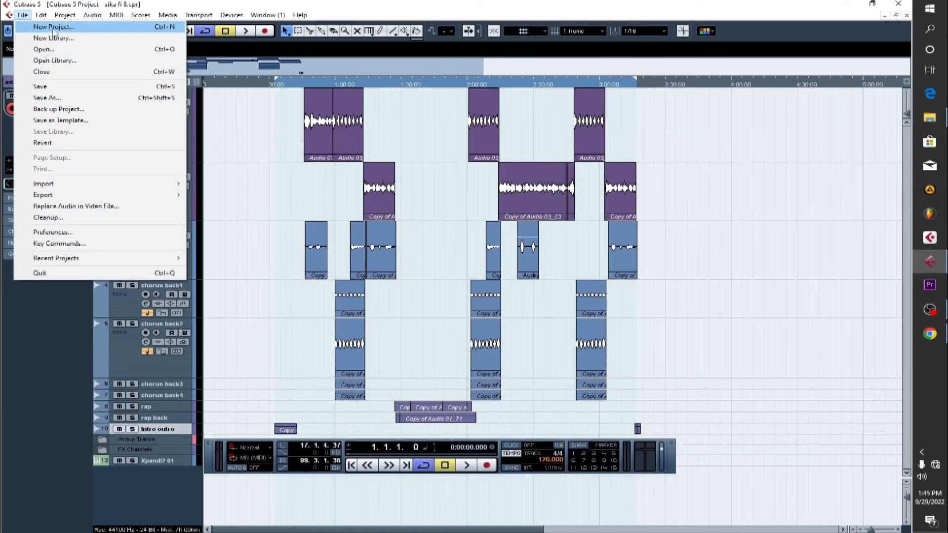
pyautogui.click(53, 26)
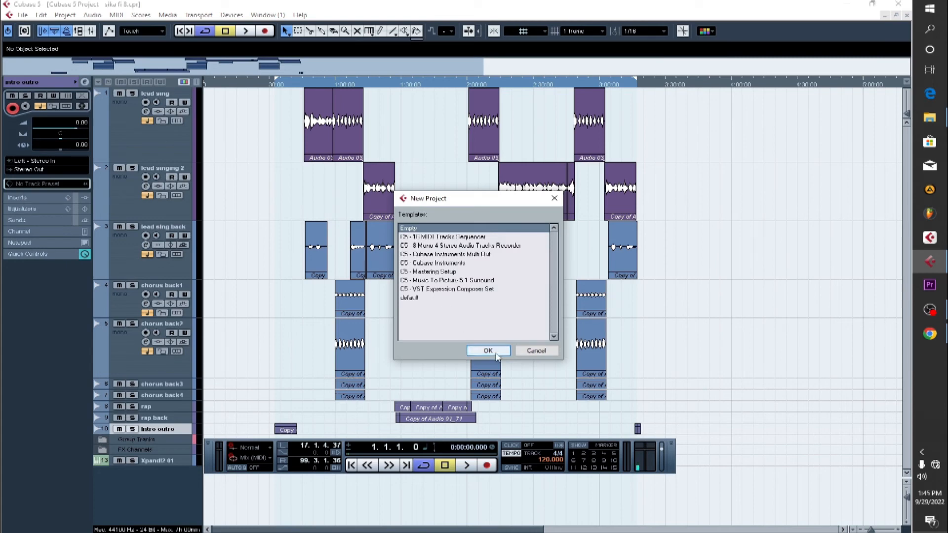
pyautogui.click(488, 350)
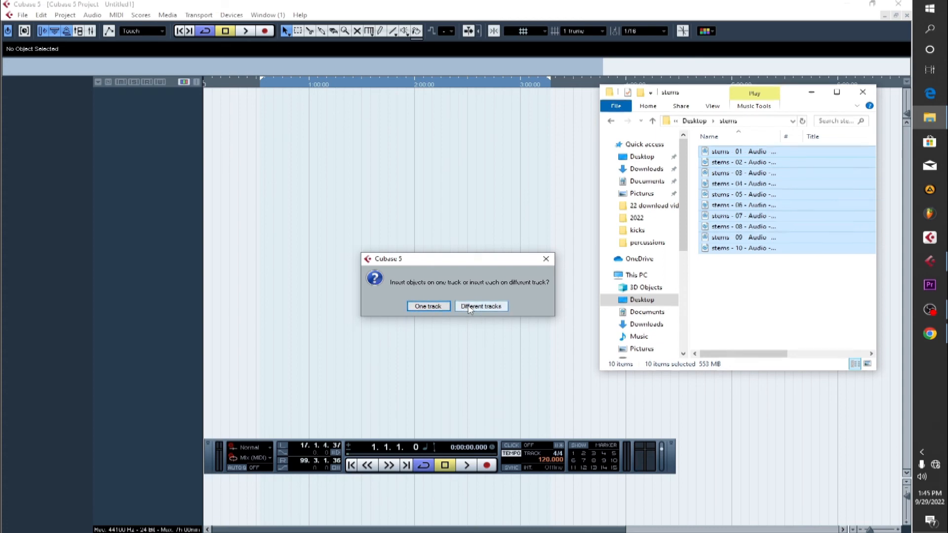
# - Choose Different tracks so each stem lands on its own track
pyautogui.click(480, 306)
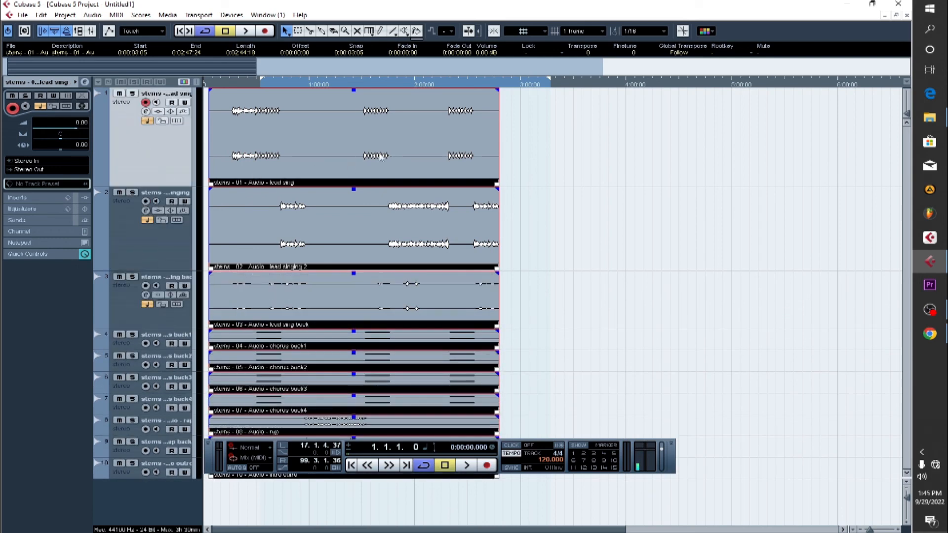
pyautogui.moveTo(119, 114)
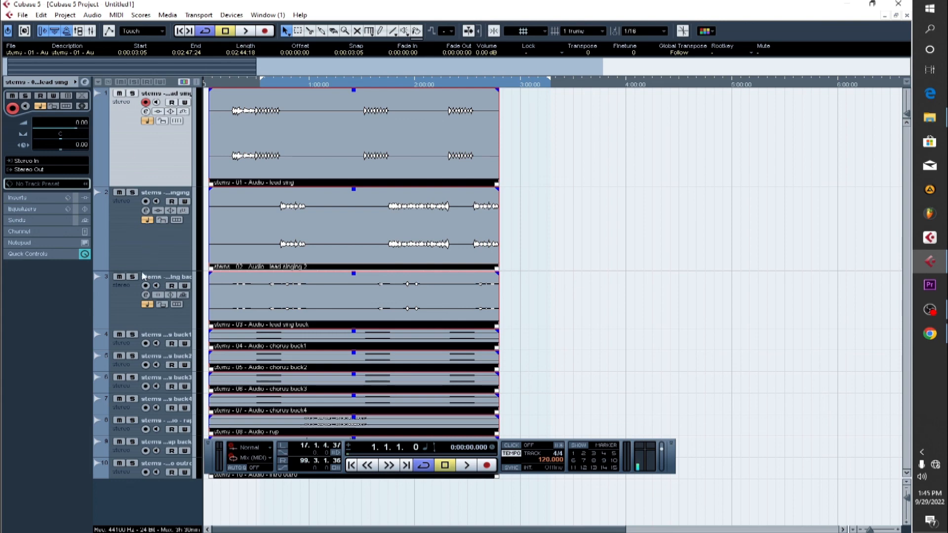
pyautogui.moveTo(490, 237)
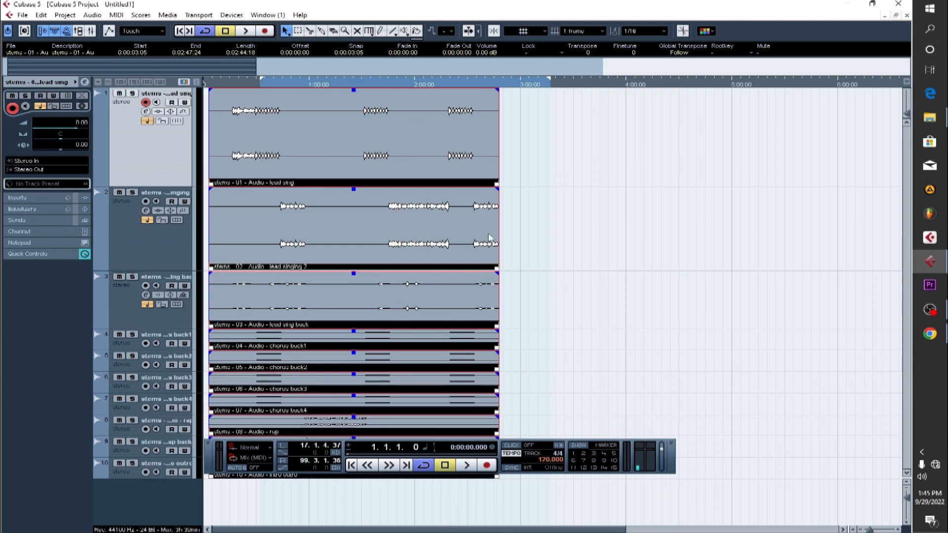